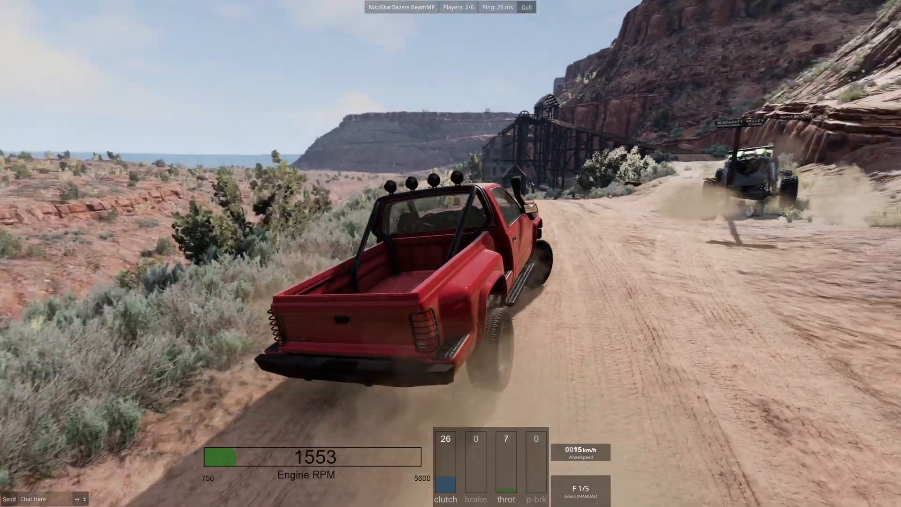
Cycle camera views, restart the stalled engine and throttle the red pickup up the wooden ramp
{"action": "key", "text": "c"}
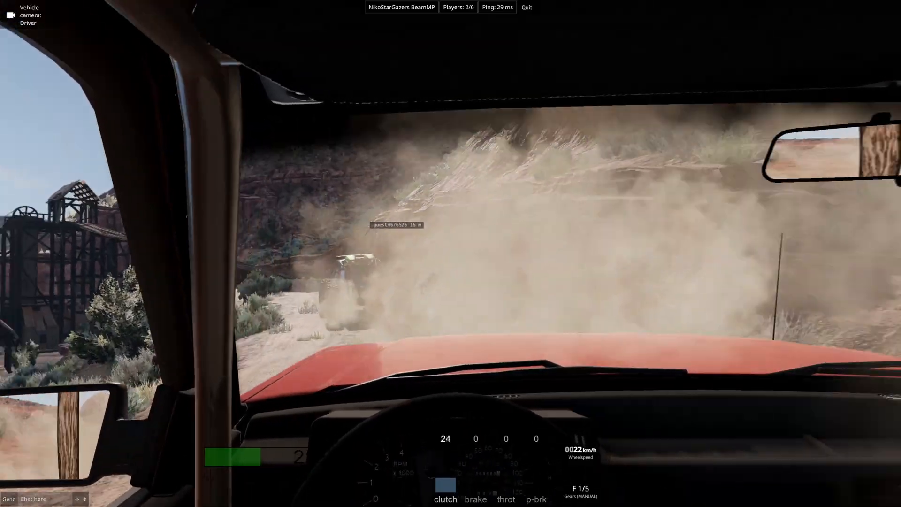
{"action": "key", "text": "c"}
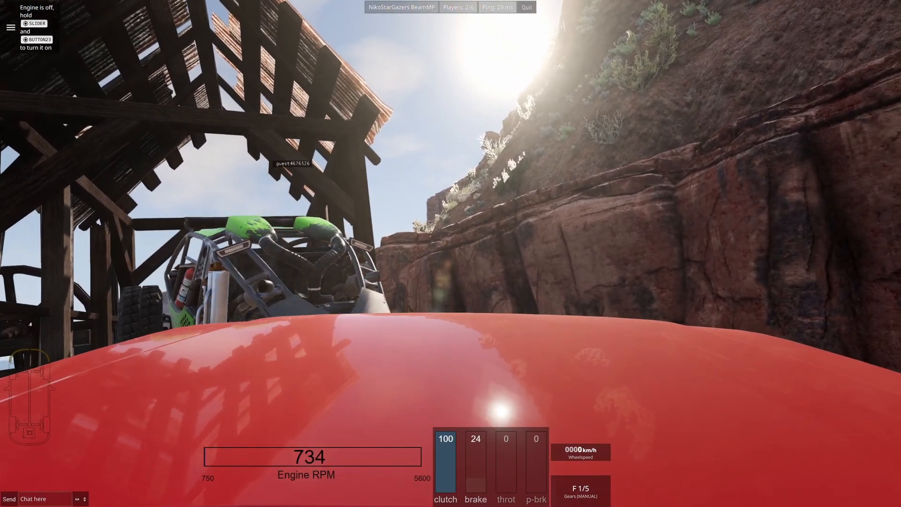
{"action": "key", "text": "w"}
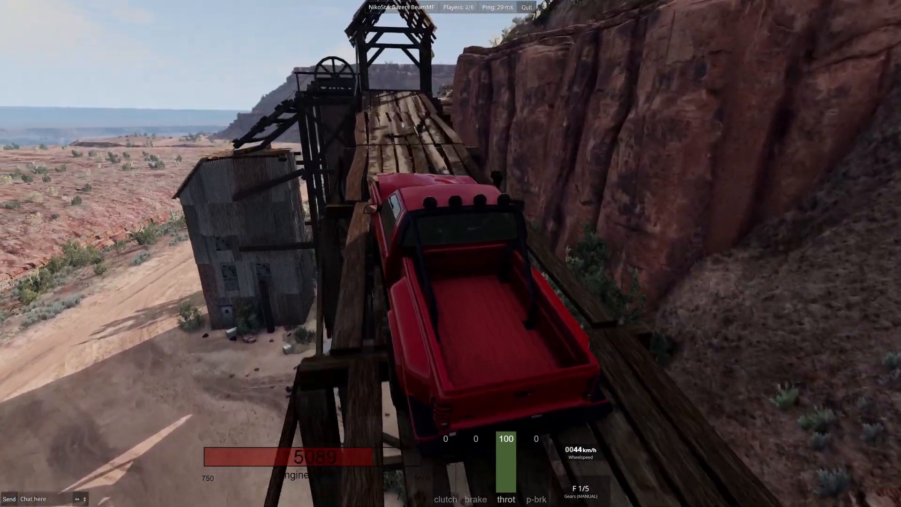
Hold full throttle to carry the pickup up the timber ramp into the dark mine building
{"action": "key", "text": "W"}
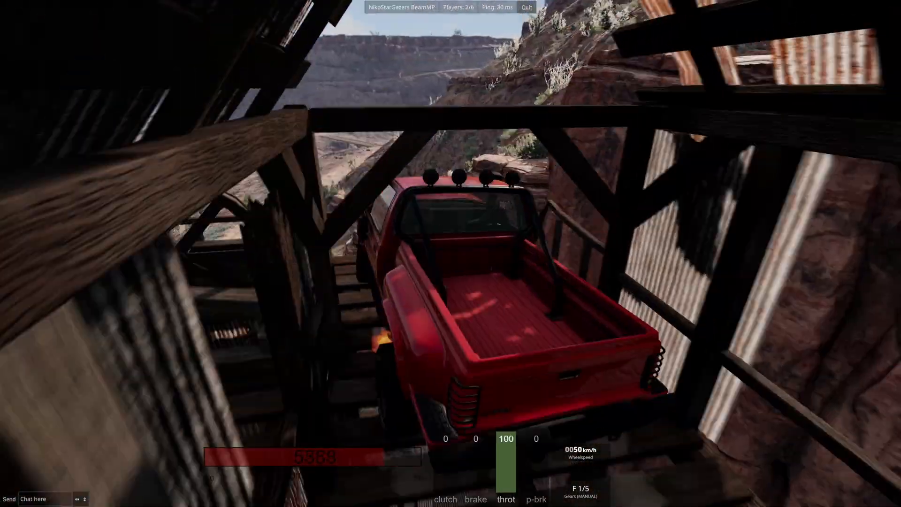
{"action": "key", "text": "w"}
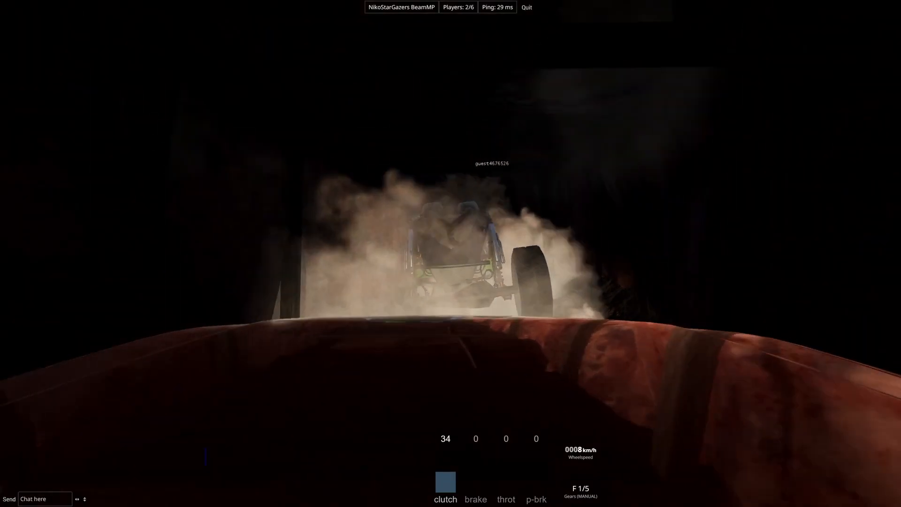
Throttle forward behind the other player's buggy into the tunnel entrance
{"action": "key", "text": "w"}
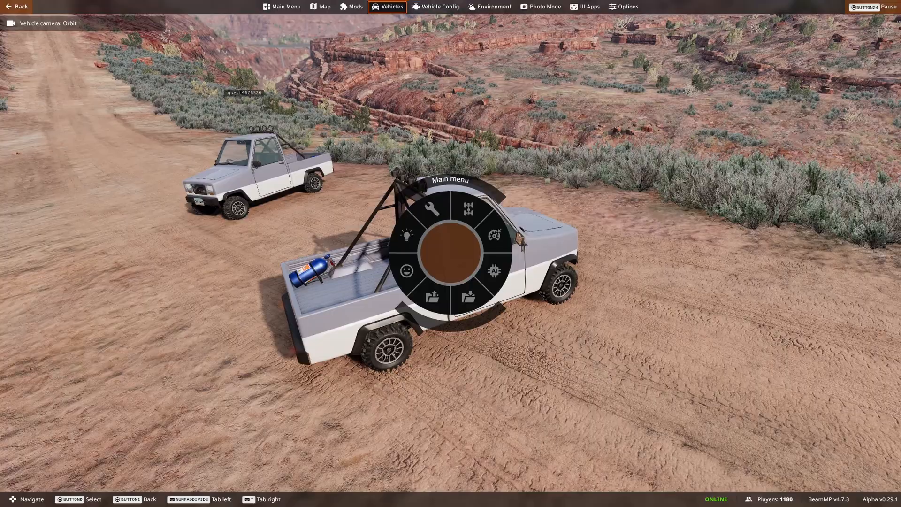
Choose an entry in the Vehicles section of the radial main menu
{"action": "left_click", "coordinate": [431, 210]}
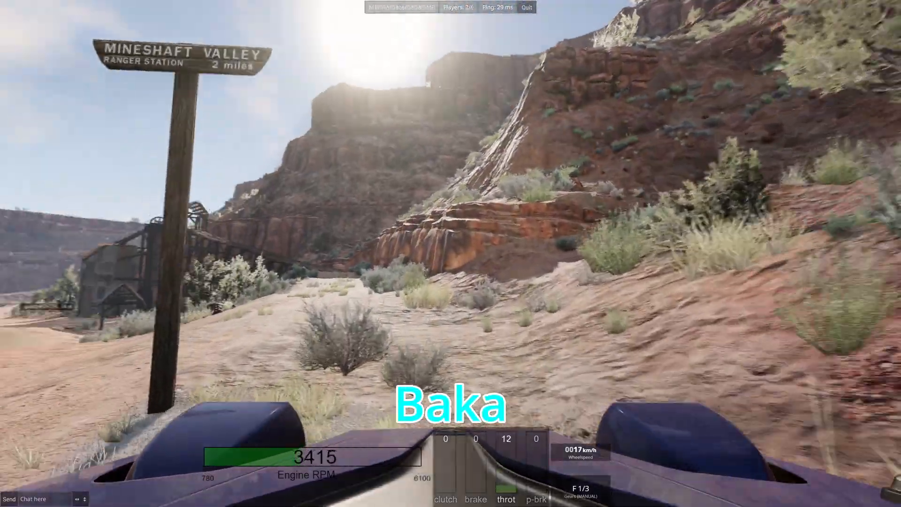
Drive at full throttle past the Mineshaft Valley sign into the timber-lined tunnel
{"action": "key", "text": "w"}
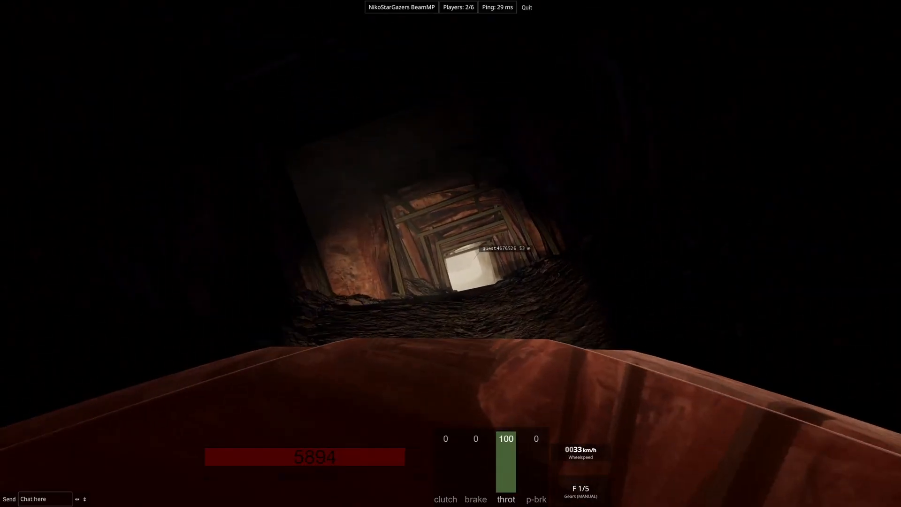